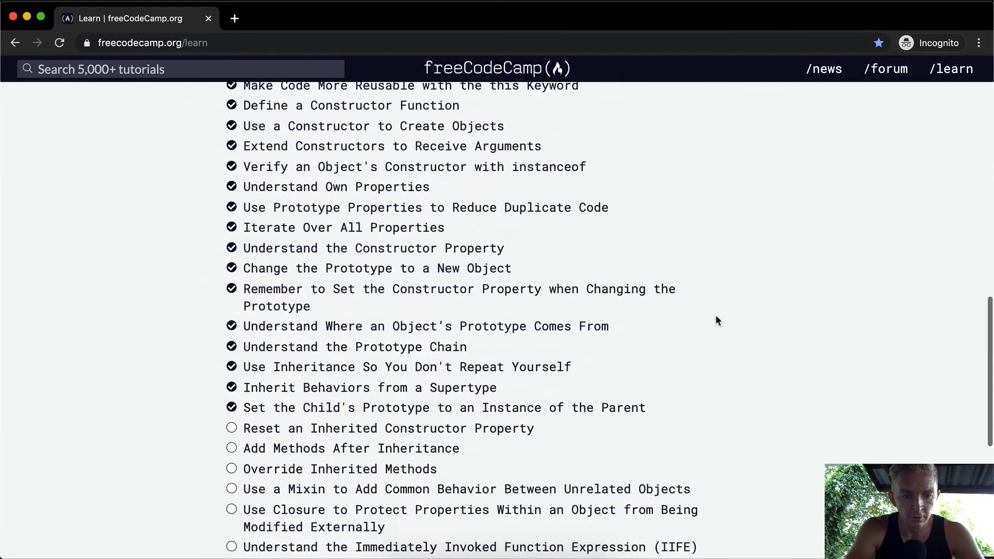
- Open the 'Reset an Inherited Constructor Property' lesson from the curriculum list
left_click(387, 369)
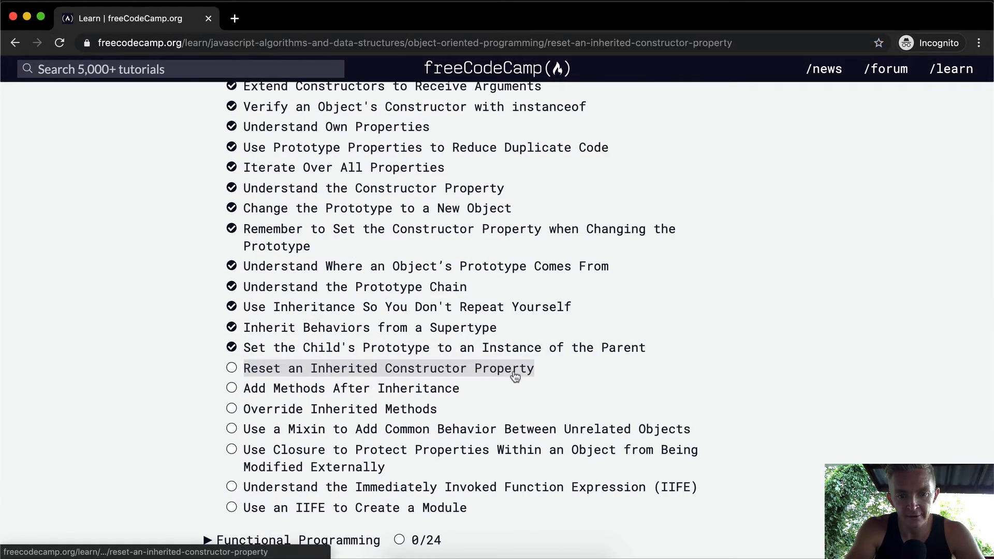
left_click(388, 369)
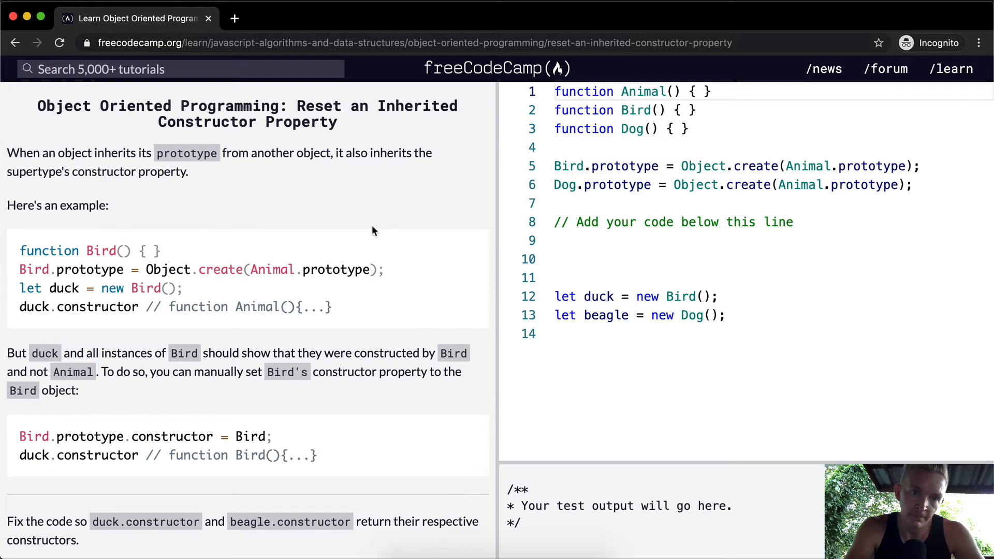
mouse_move(39, 171)
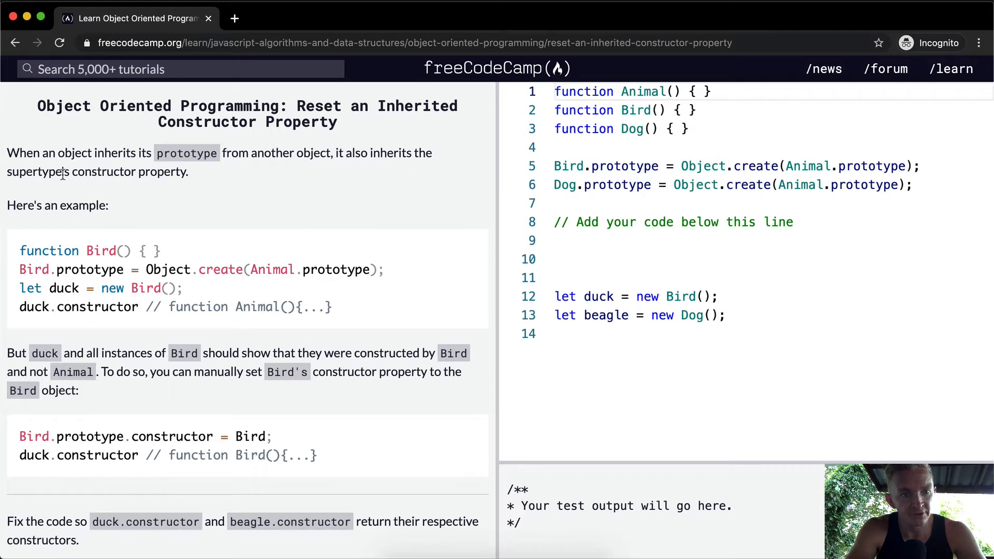
mouse_move(99, 217)
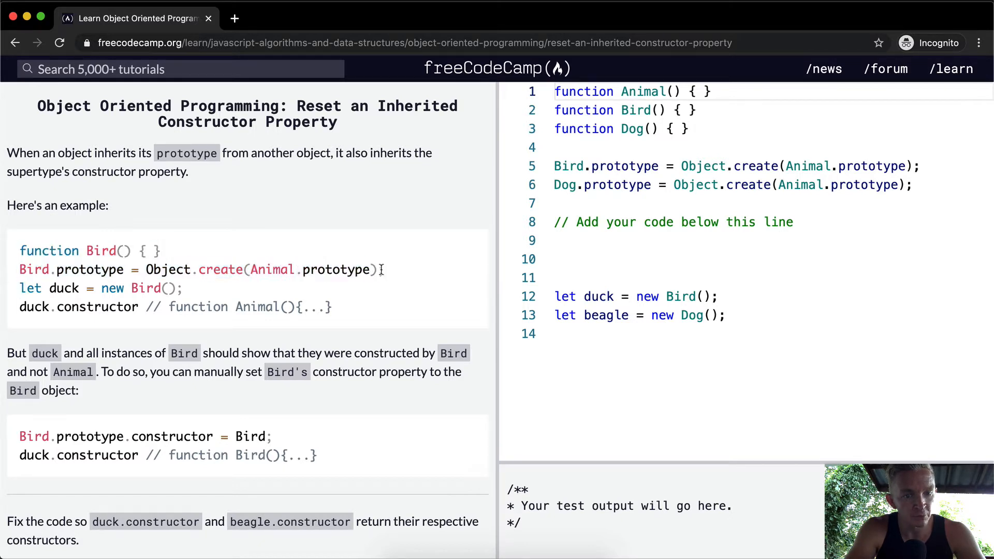
left_click_drag(147, 269, 383, 270)
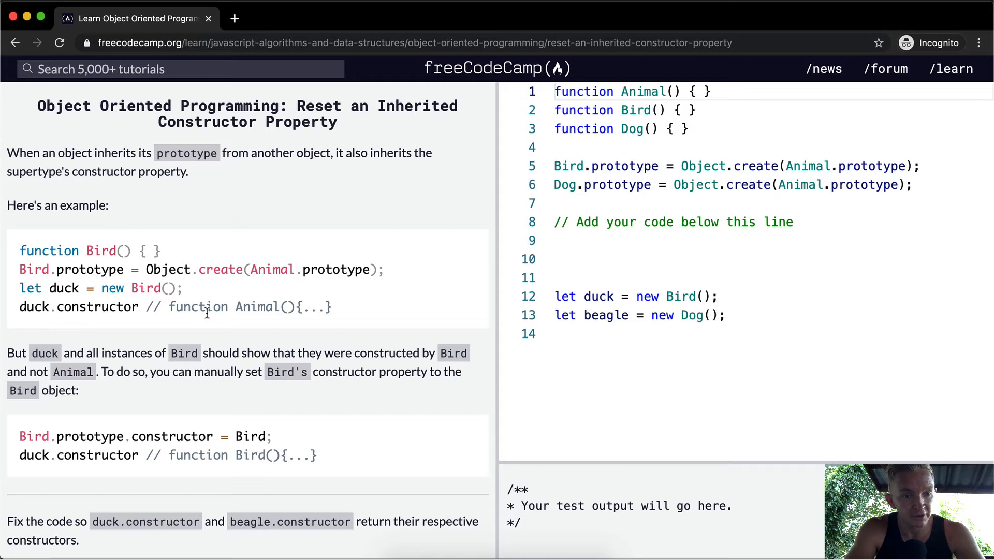
scroll("down", 3)
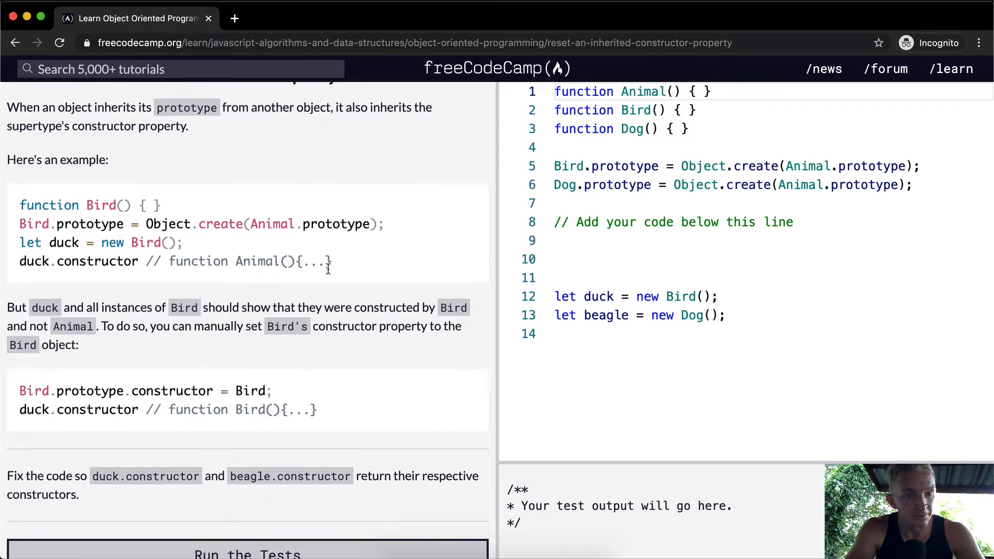
scroll("down", 3)
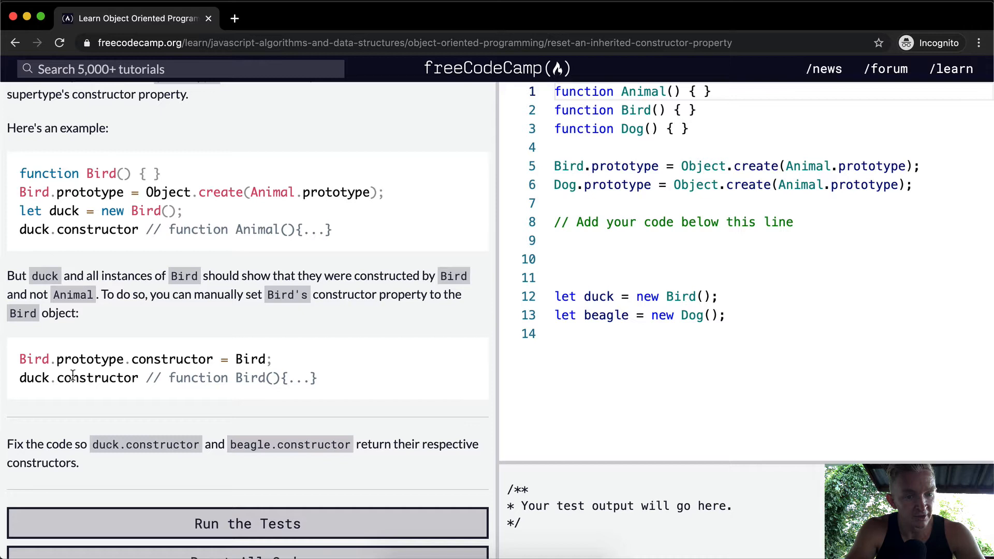
mouse_move(330, 392)
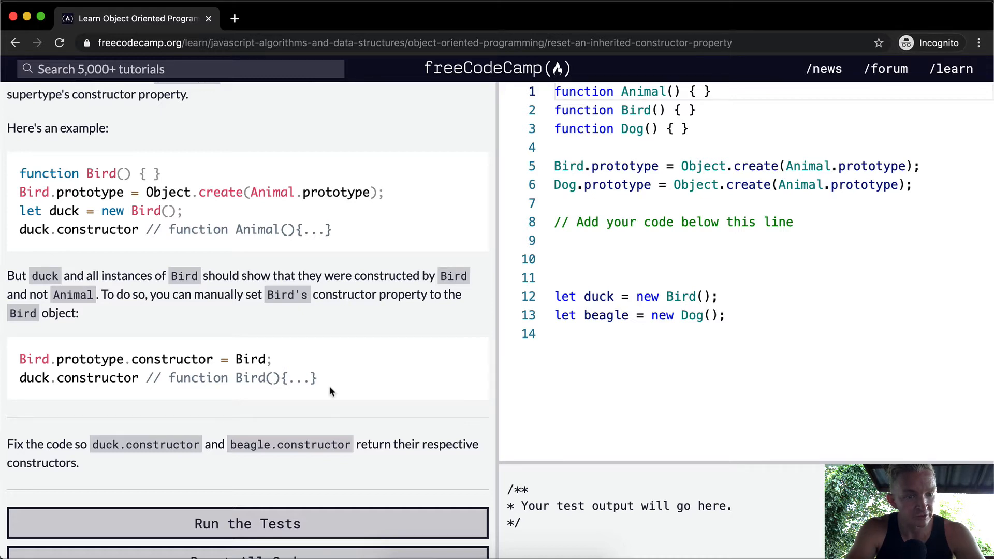
scroll("down", 3)
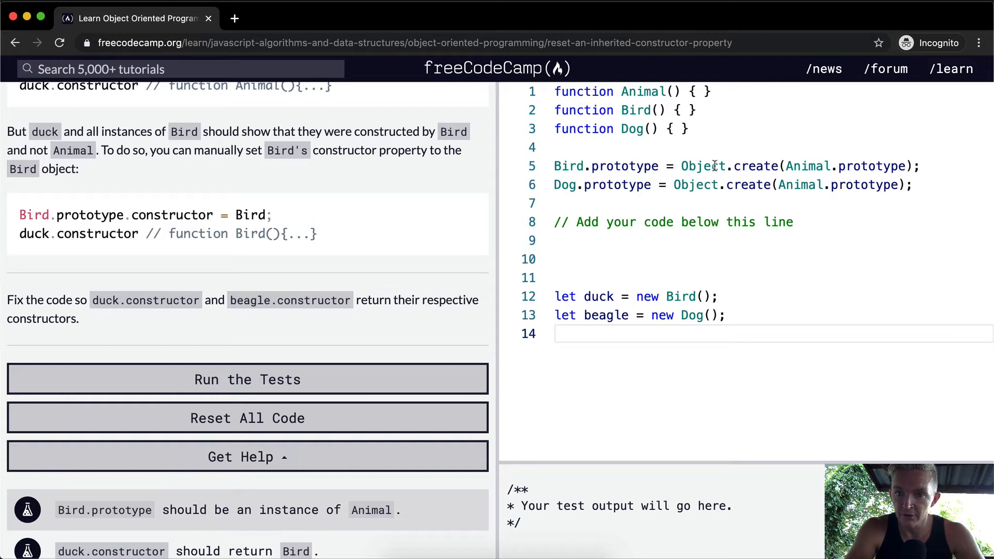
- Add console.log(duck.constructor); and console.log(beagle.constructor); at the bottom of the code
type("console.log(d")
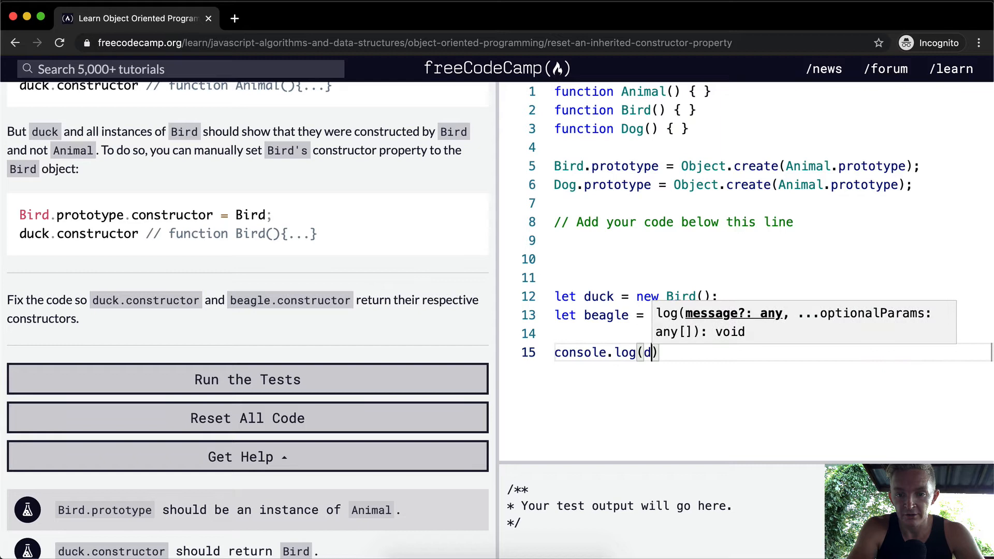
type("uck.constructor")
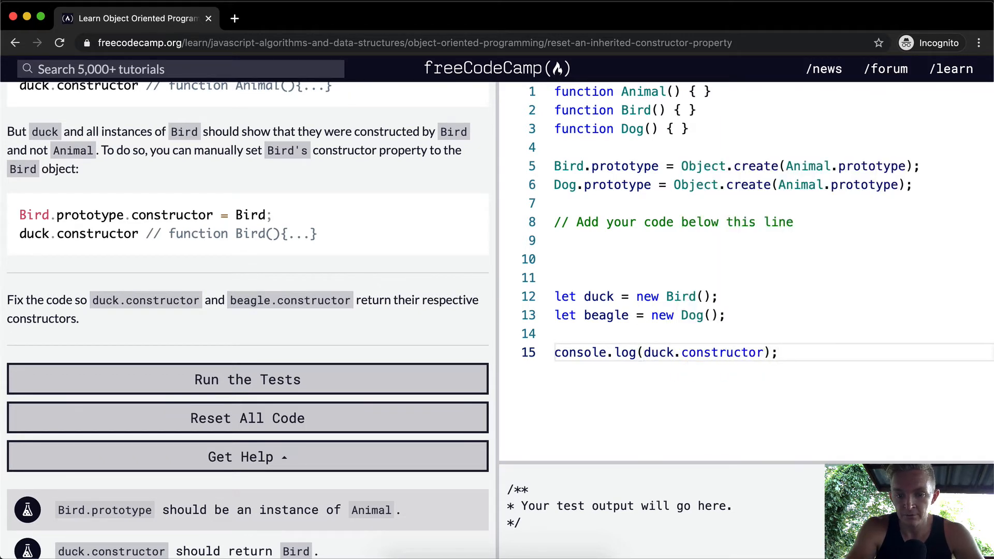
left_click(247, 379)
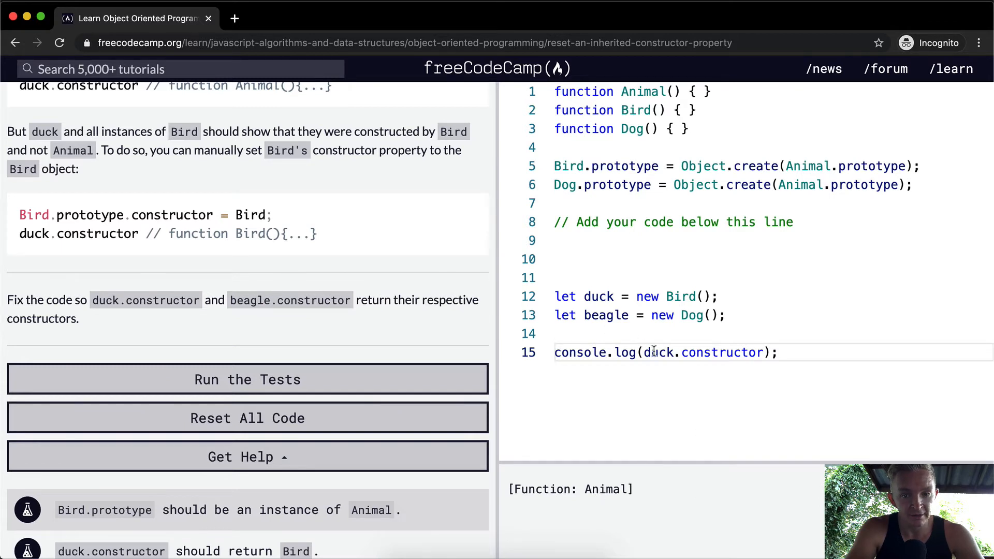
- Check that the console shows Function: Animal for both, then return to the line below the comment
double_click(605, 489)
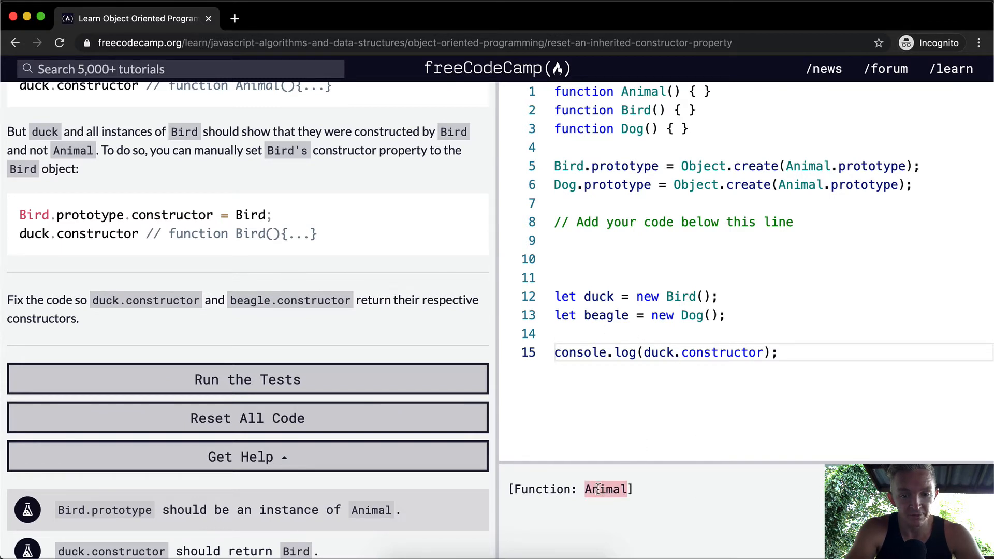
triple_click(660, 352)
type("console.log(beagle.constructor);")
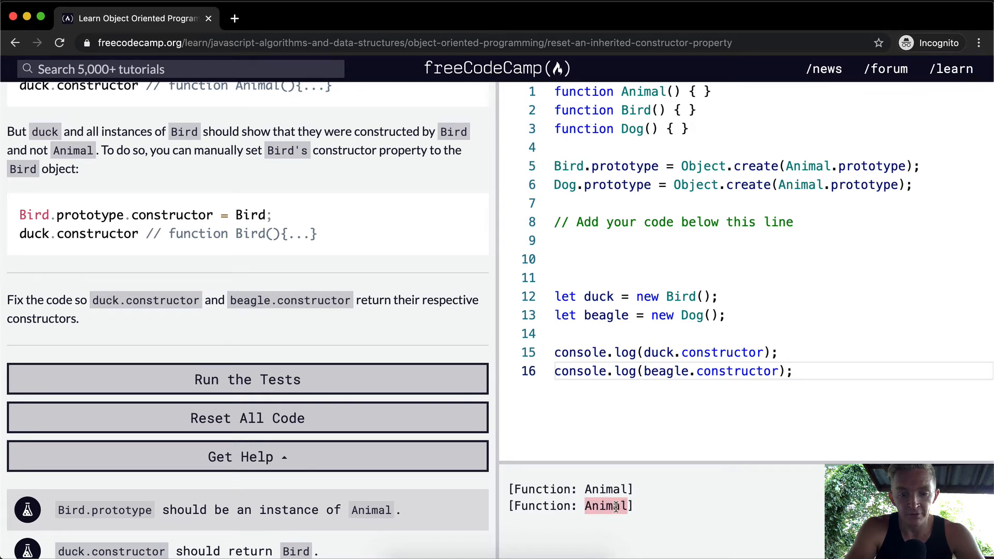
scroll("down", 3)
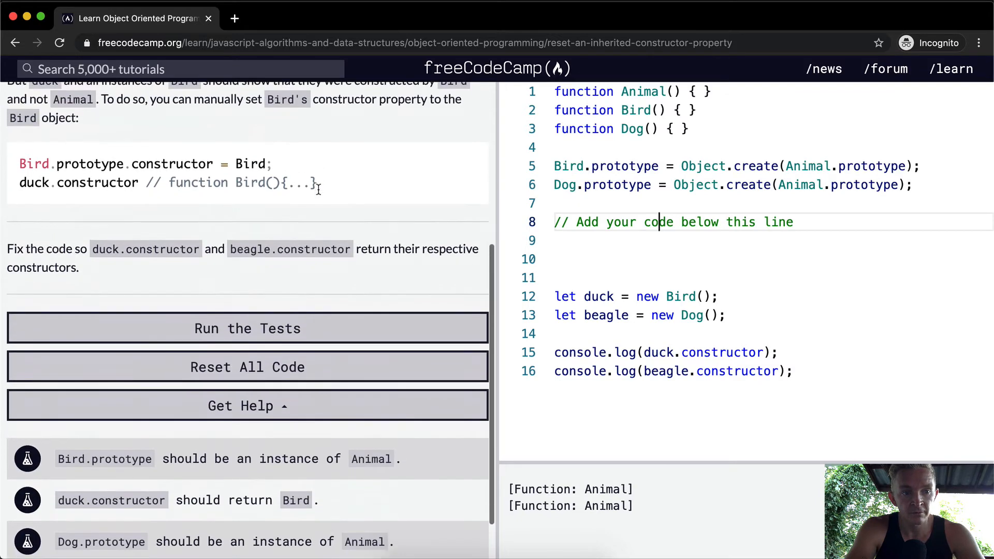
scroll("down", 3)
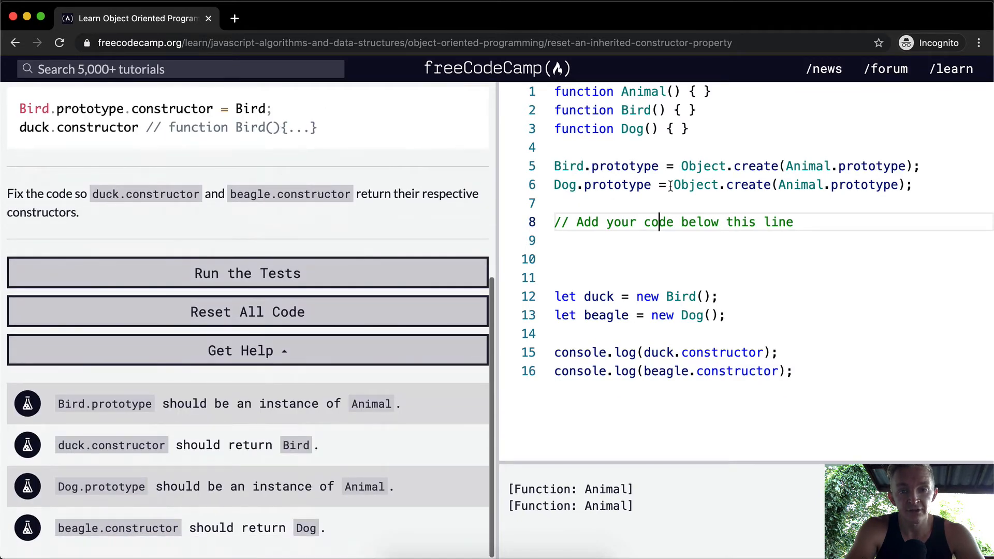
left_click(570, 259)
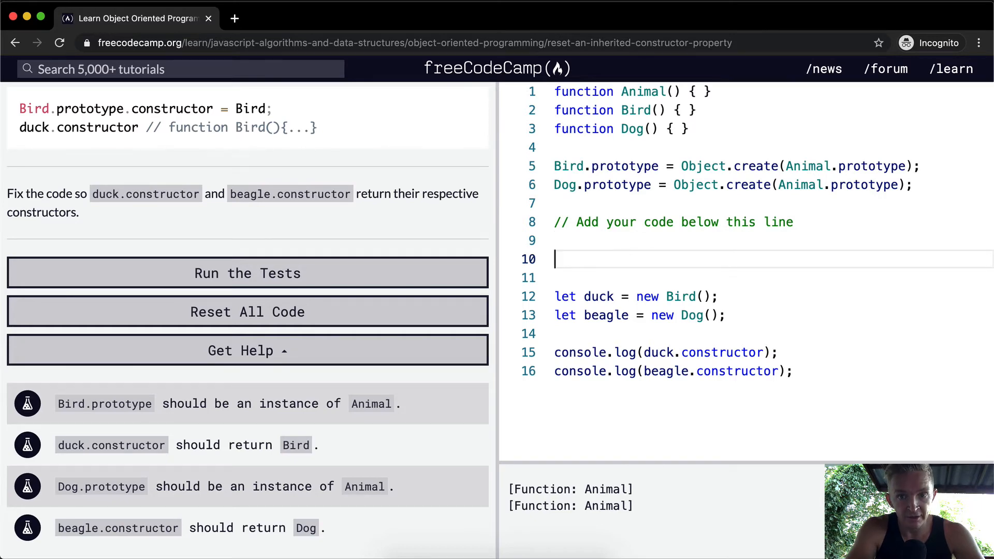
- Add Bird.prototype.constructor = Bird; and Dog.prototype.constructor = Dog; below the comment
type("Bird.prototype.constructor =")
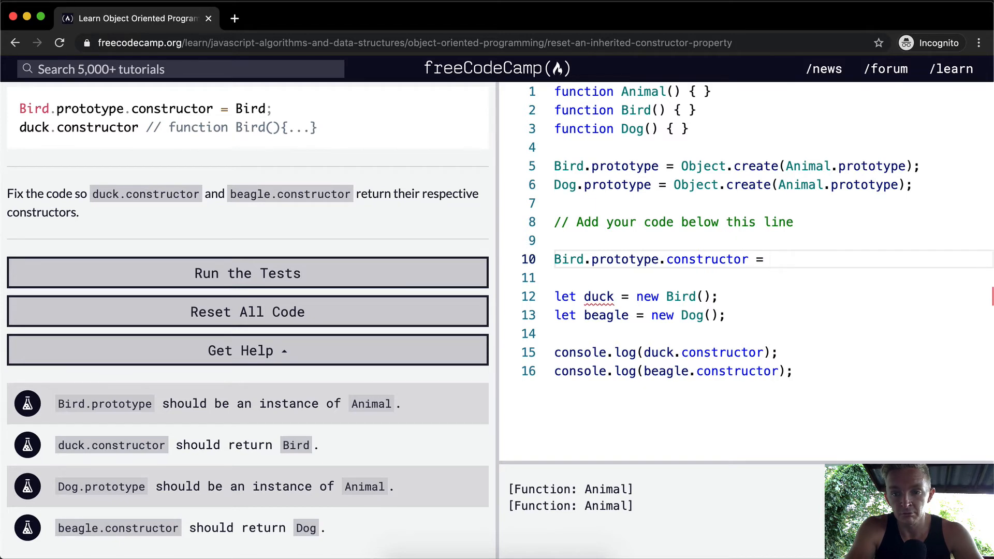
type("Bird;")
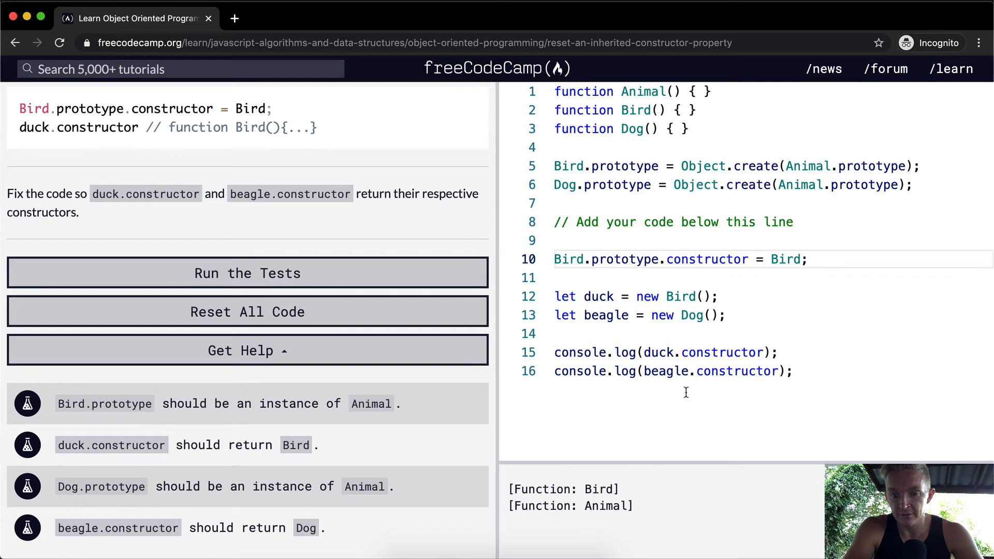
double_click(660, 352)
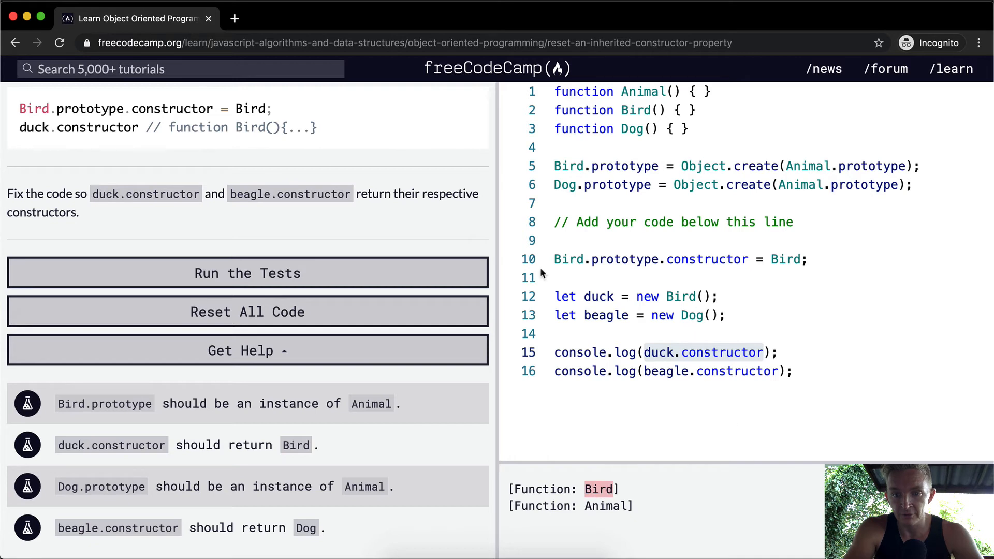
type("Bird.prototype.constructor = Bird;")
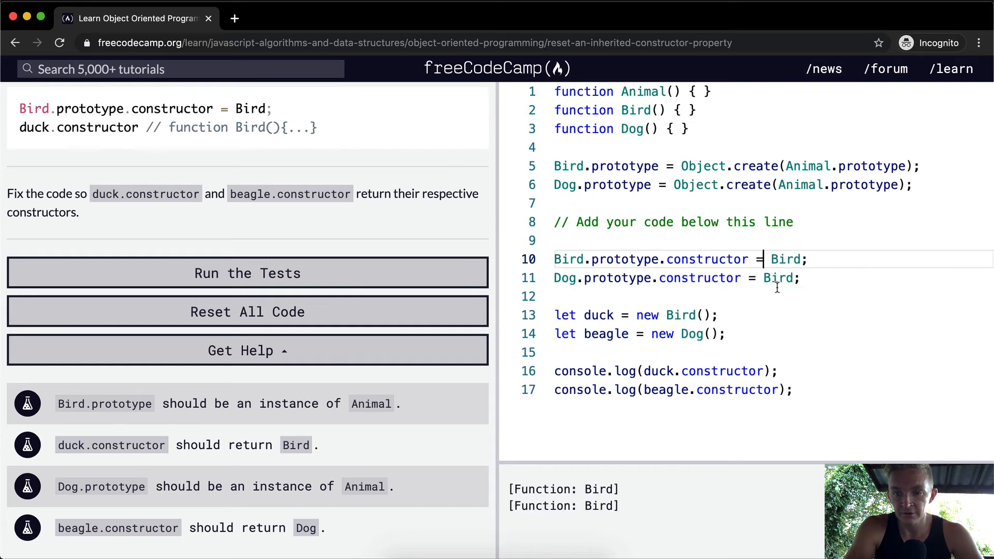
type("DOg")
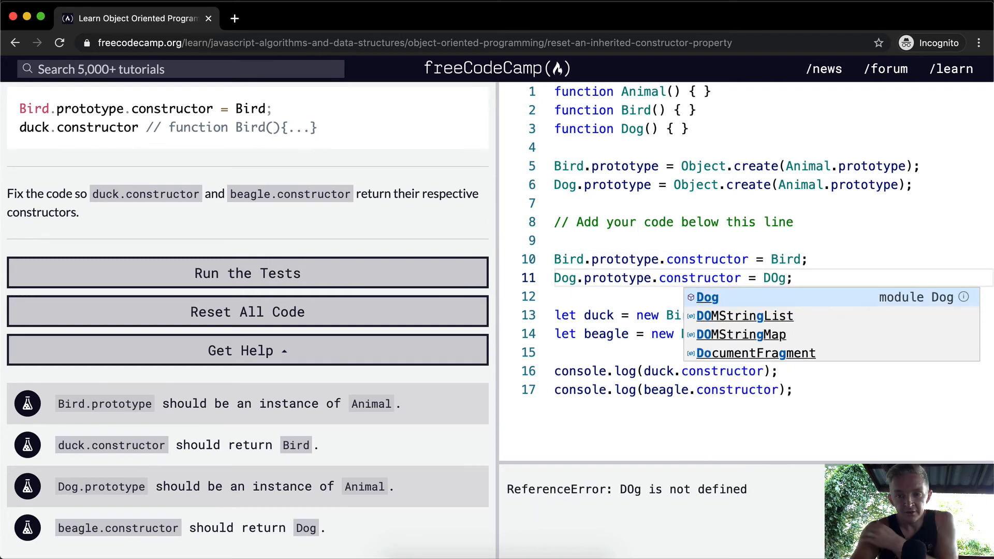
type("Dog")
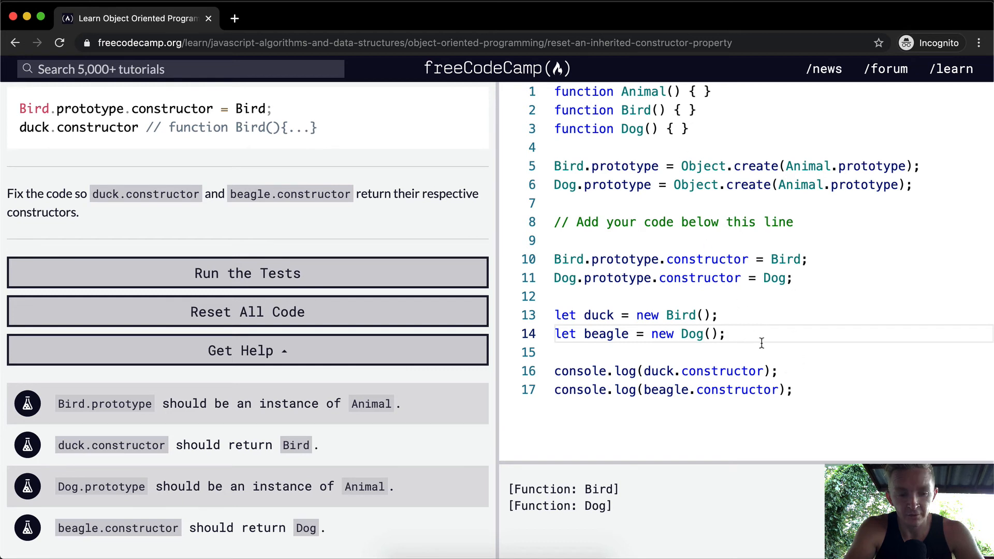
double_click(596, 506)
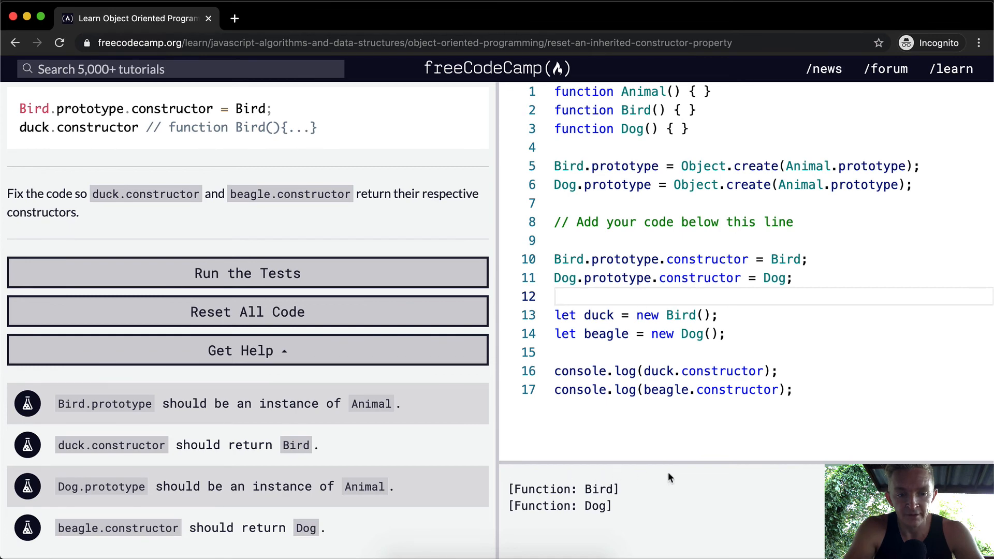
- Run the tests and confirm all four pass with the 'Cool beans!' dialog
left_click(247, 273)
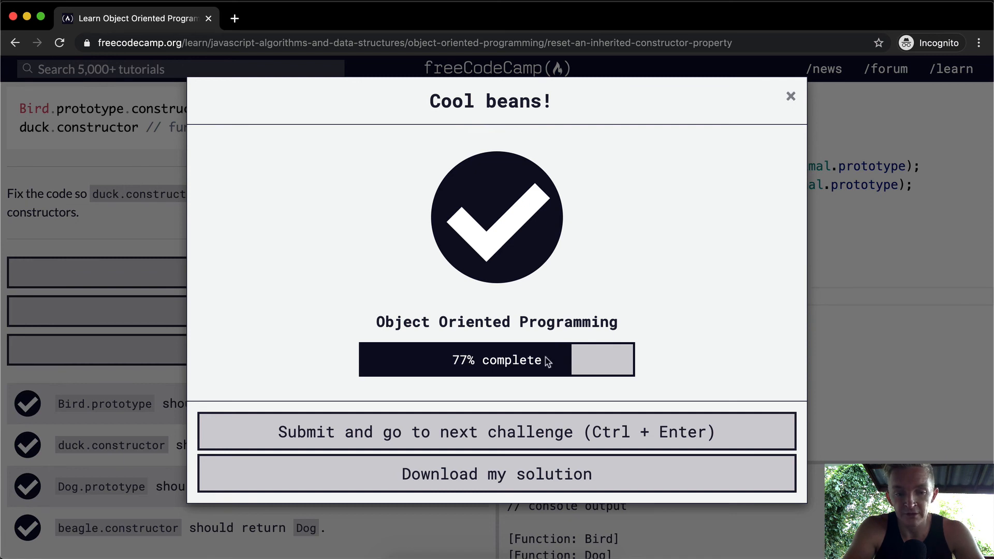
mouse_move(766, 178)
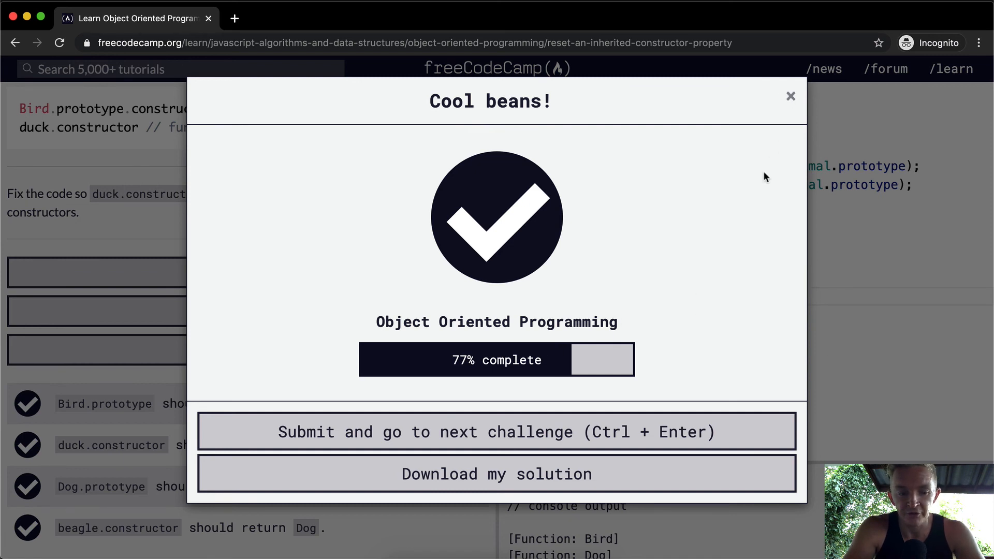